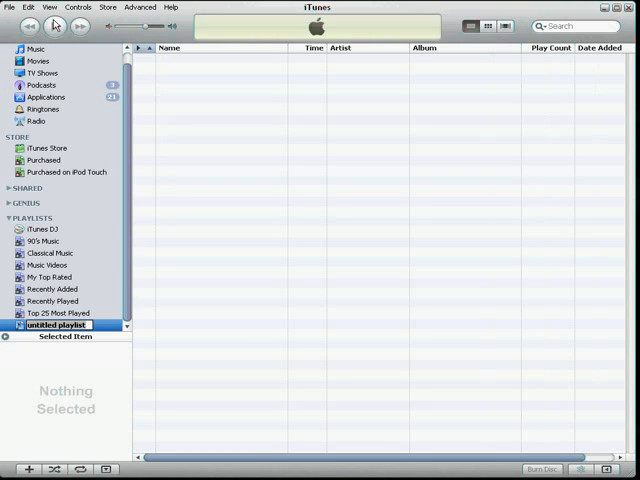
Name the new playlist 'my audio' in the sidebar name field
type("m")
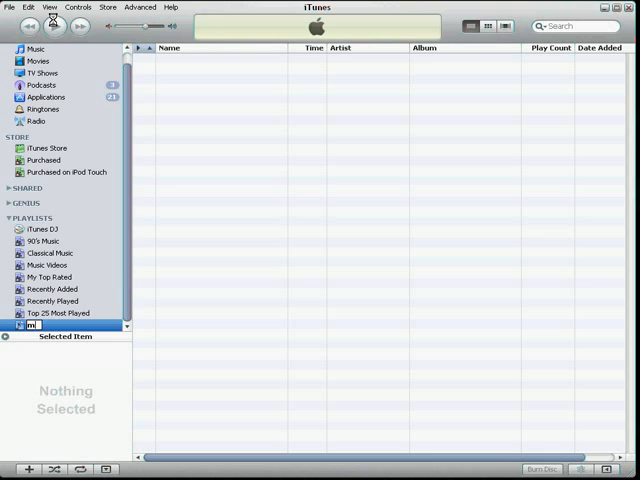
type("y audio")
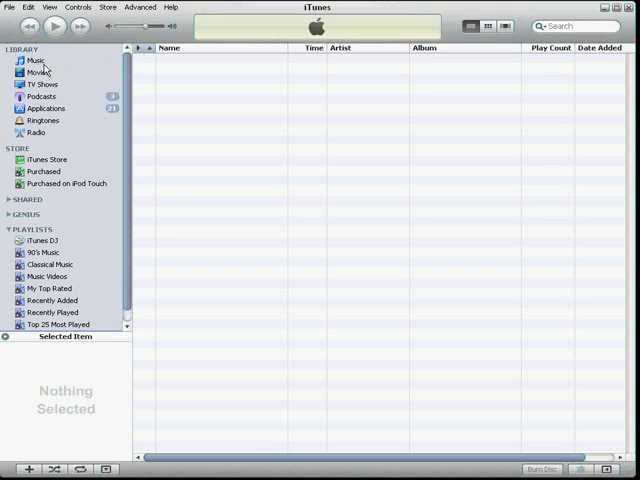
Show the full Music library of 1061 songs
left_click(34, 60)
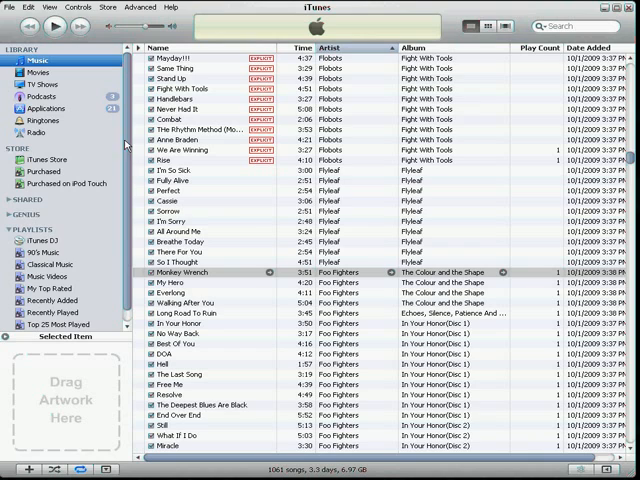
mouse_move(217, 221)
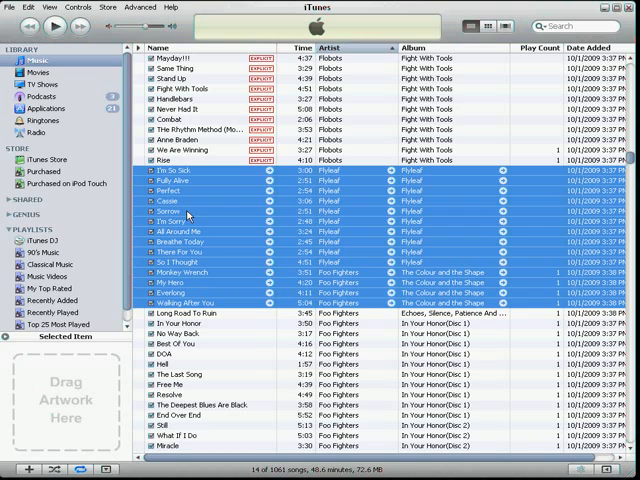
Add the 14 selected songs to the 'my audio CD' playlist and view it
right_click(190, 215)
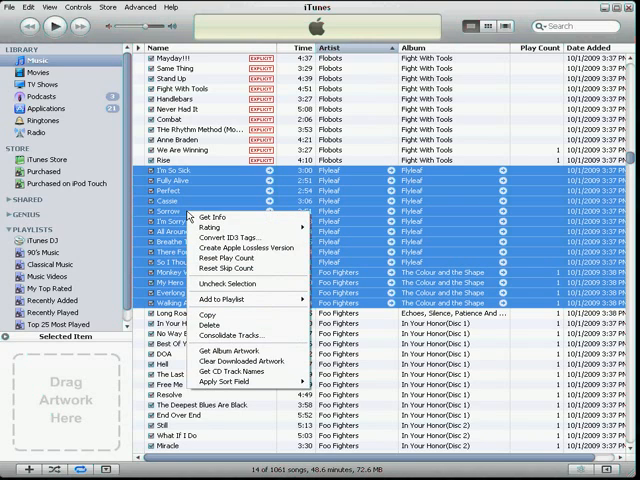
mouse_move(246, 247)
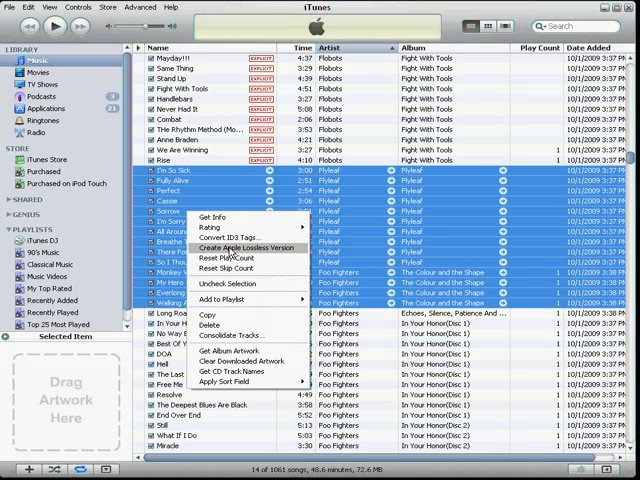
mouse_move(230, 299)
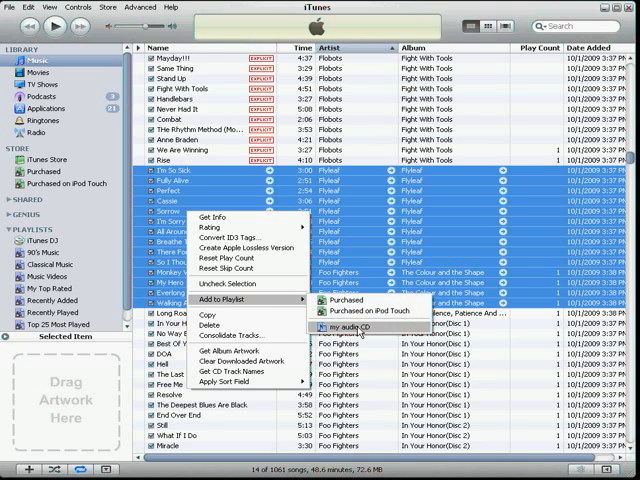
left_click(354, 327)
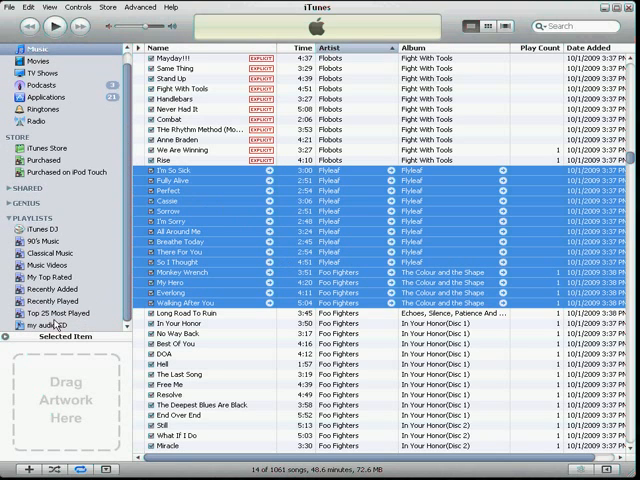
left_click(52, 325)
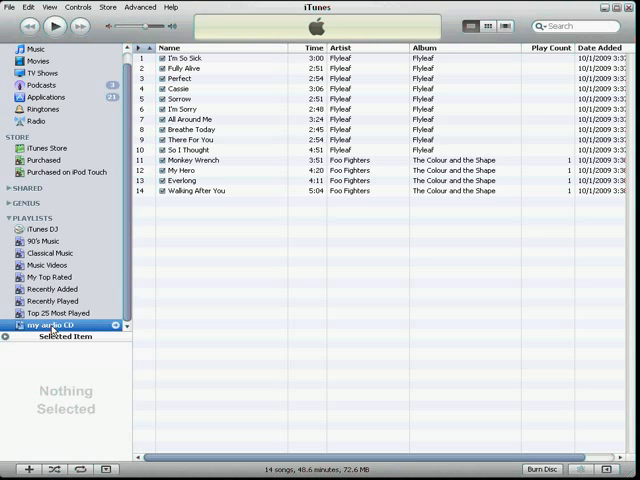
Start Burn Playlist to Disc for 'my audio CD', showing Burn Settings with Audio CD format
right_click(50, 325)
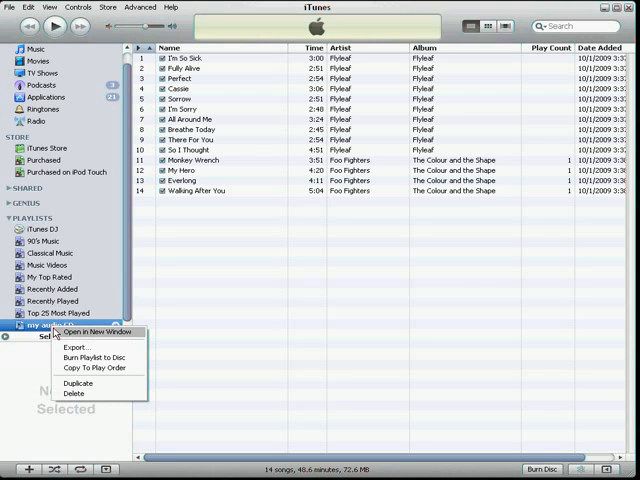
mouse_move(97, 357)
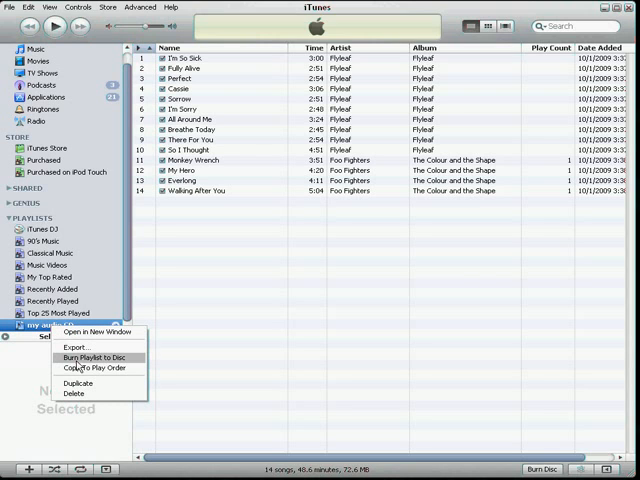
left_click(96, 357)
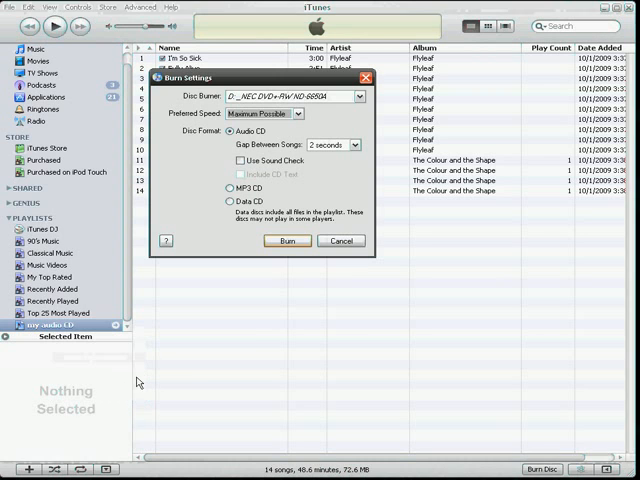
mouse_move(211, 350)
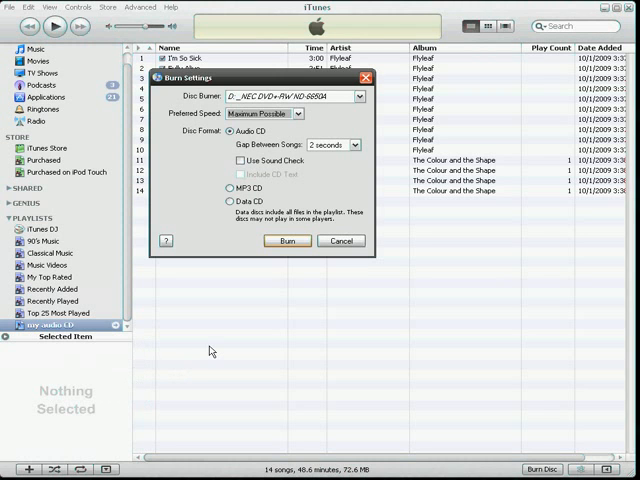